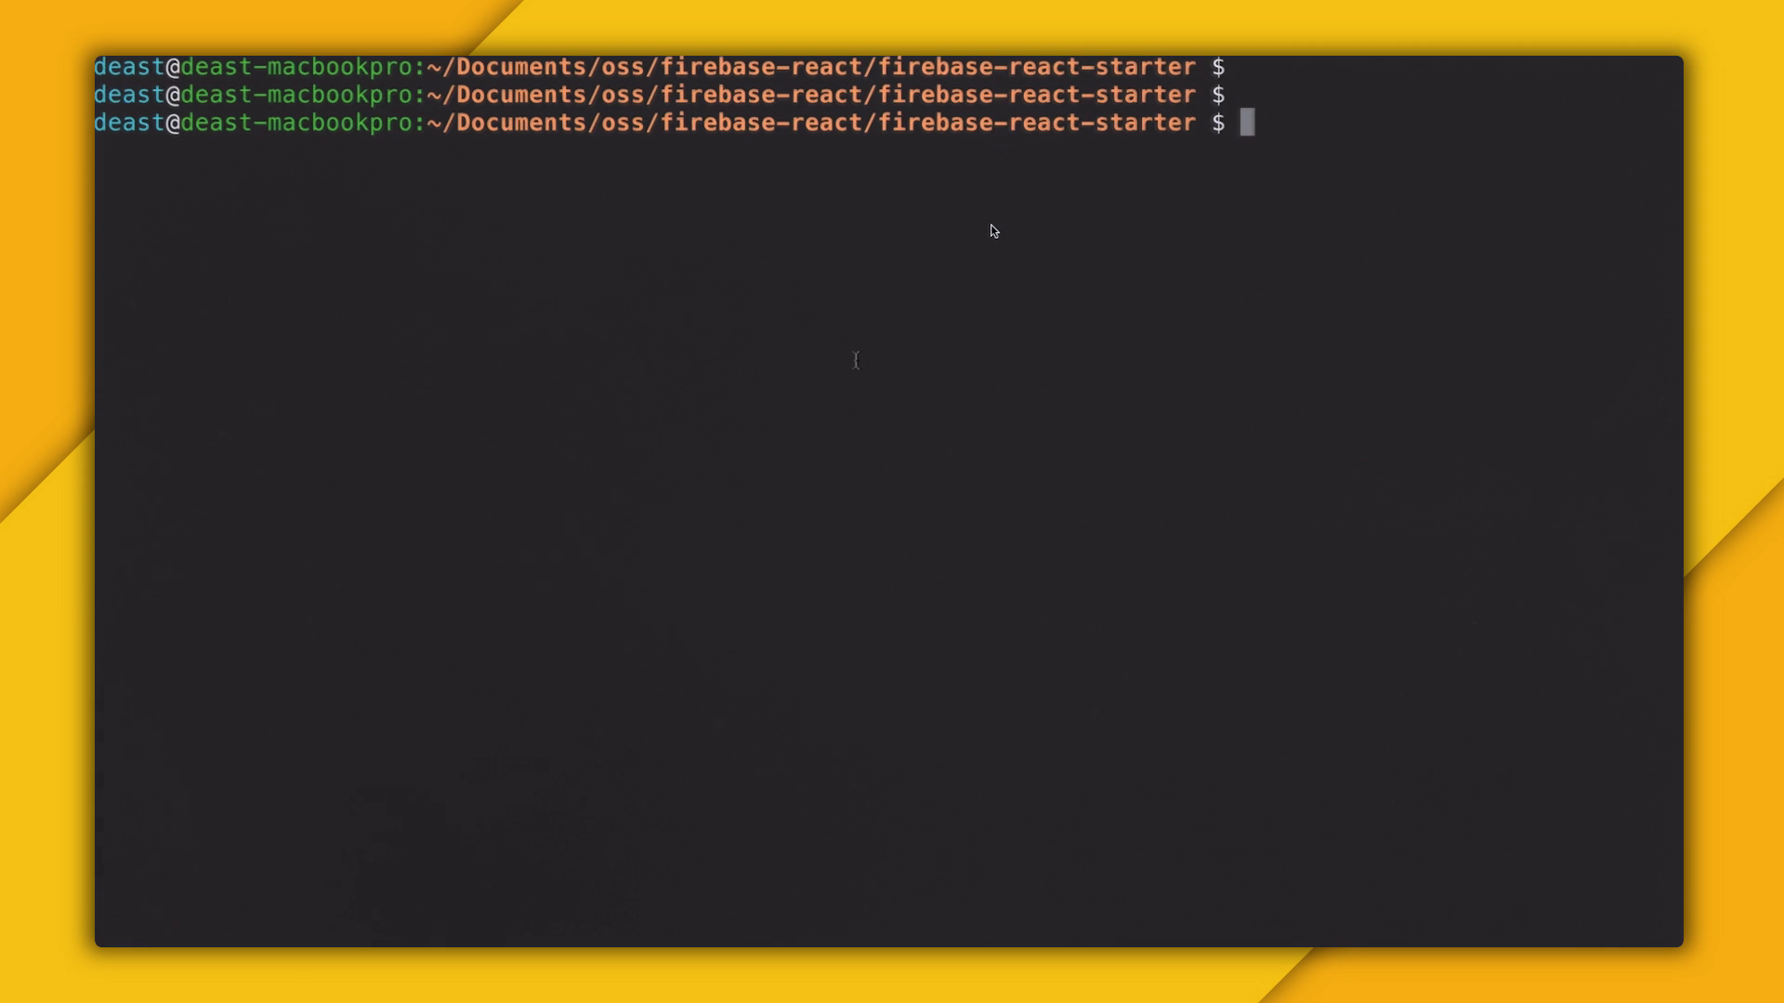
Step: Run npm install firebase --save in the firebase-react-starter project terminal
text(npm insta)
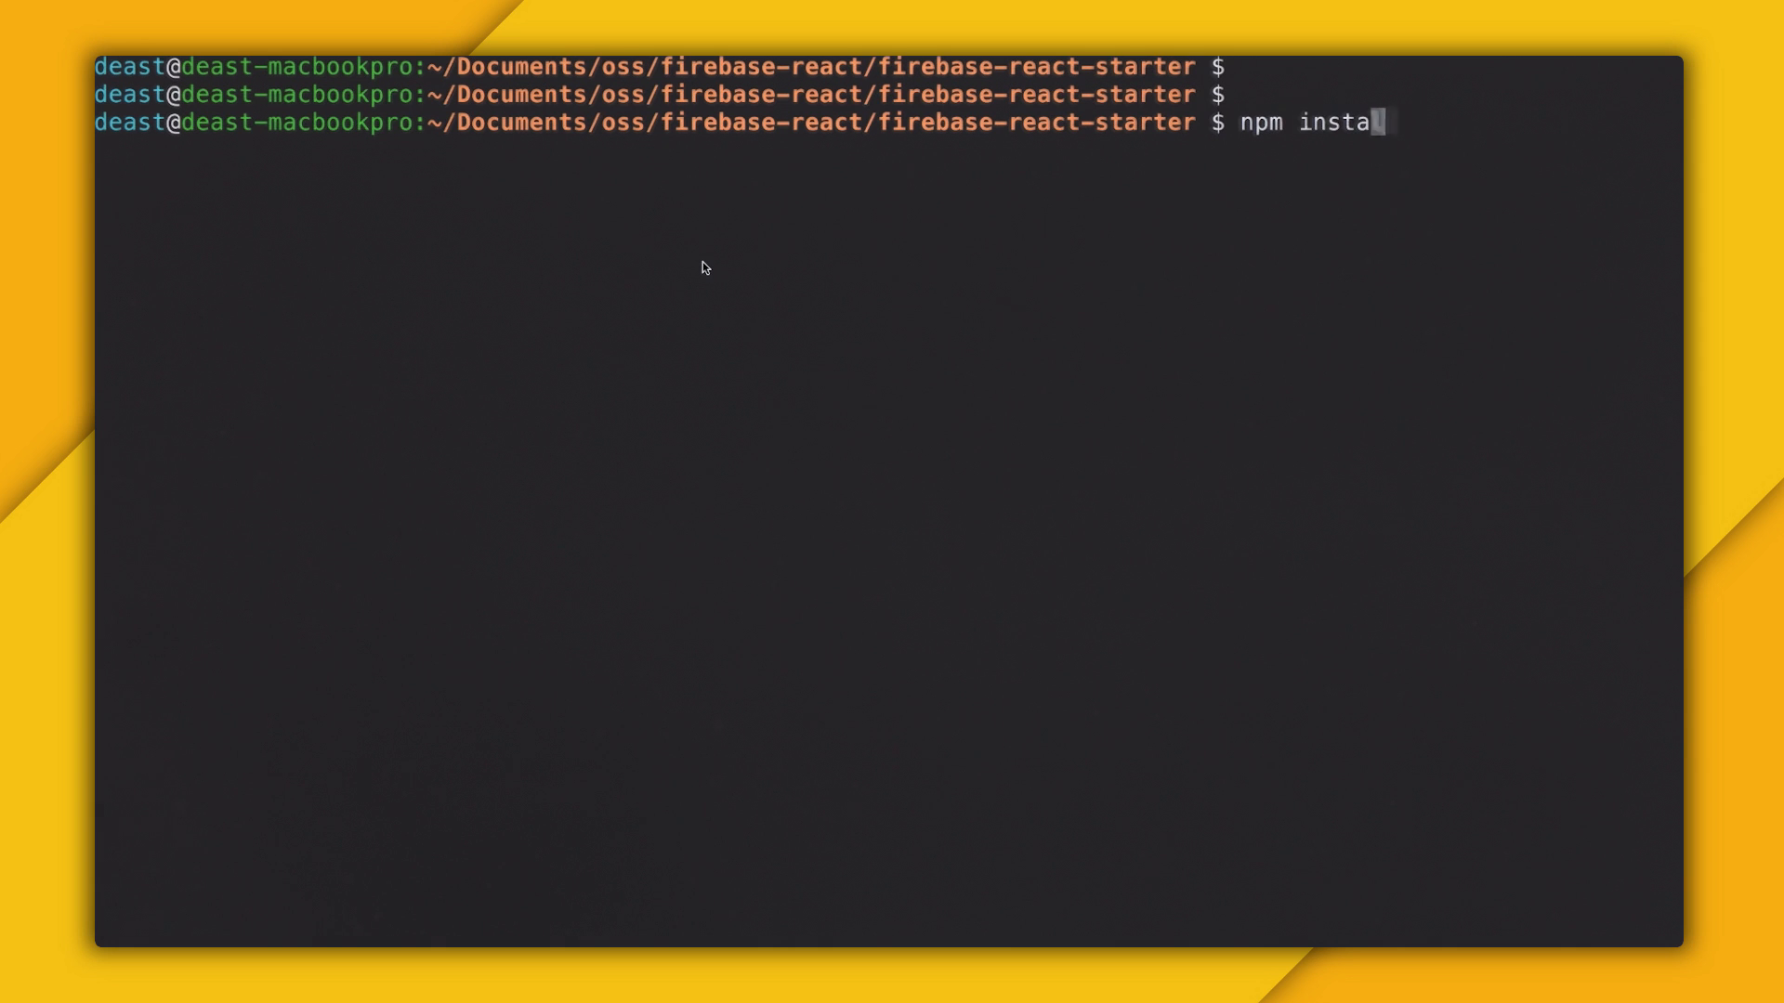
text(l firebase --save)
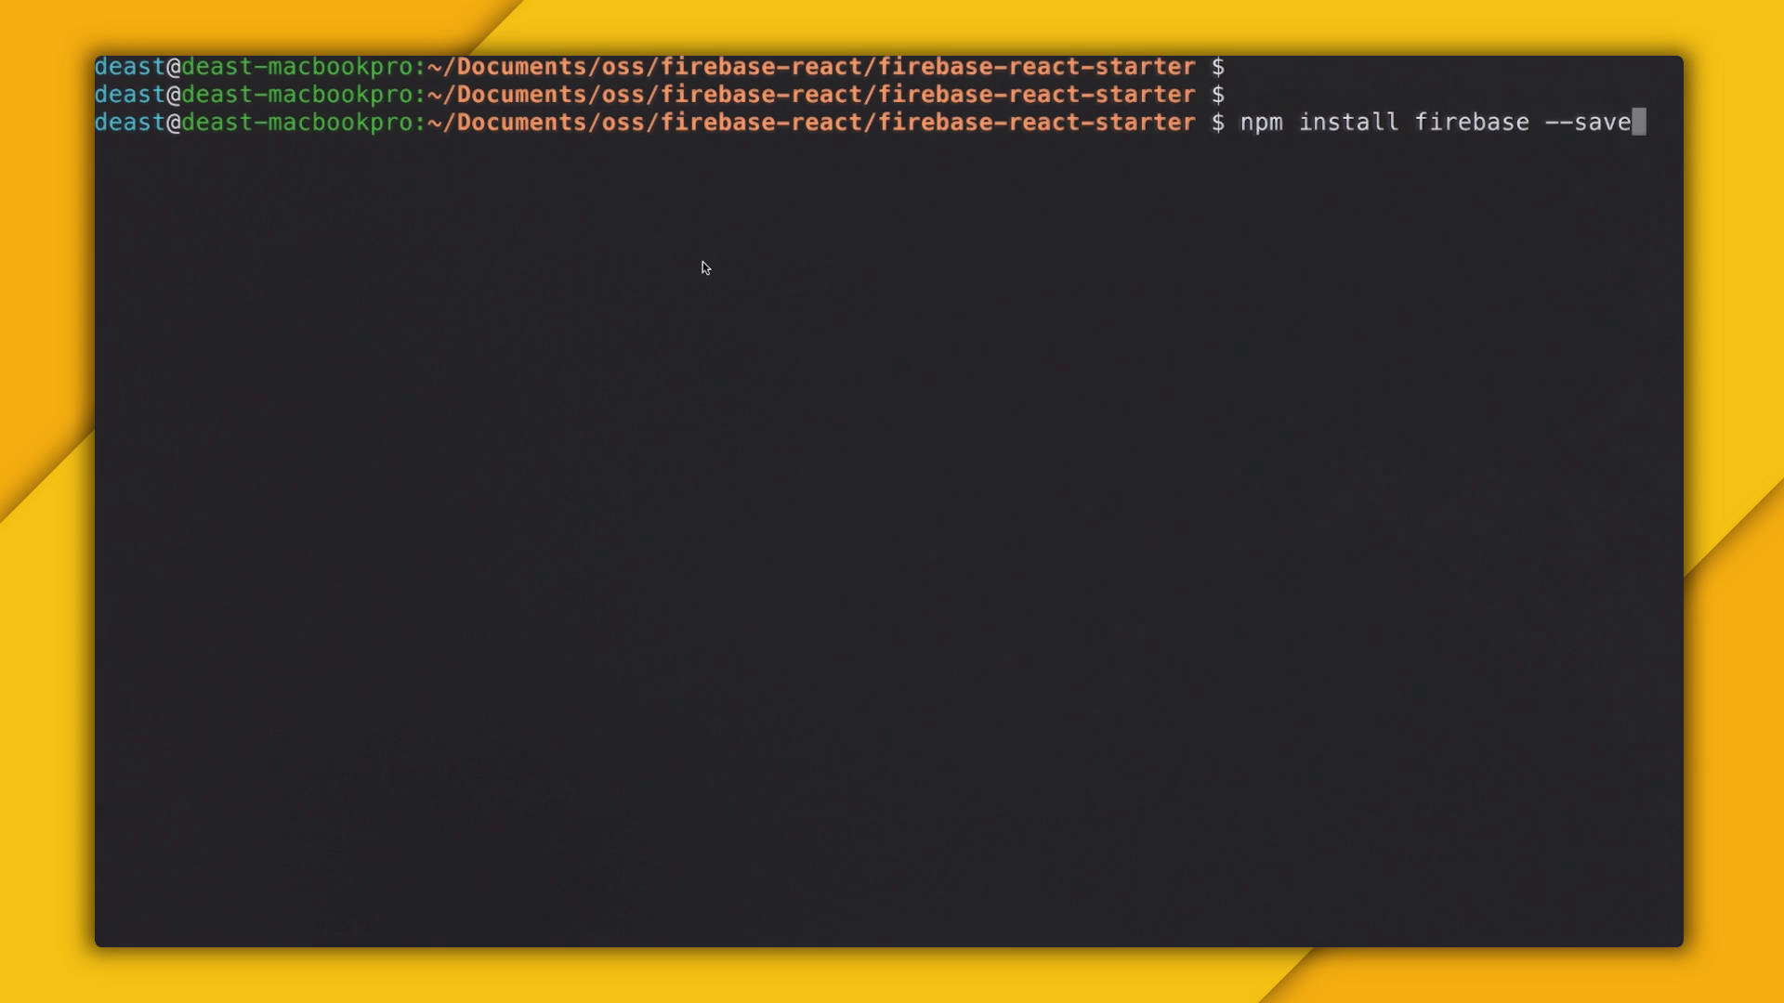
key(Enter)
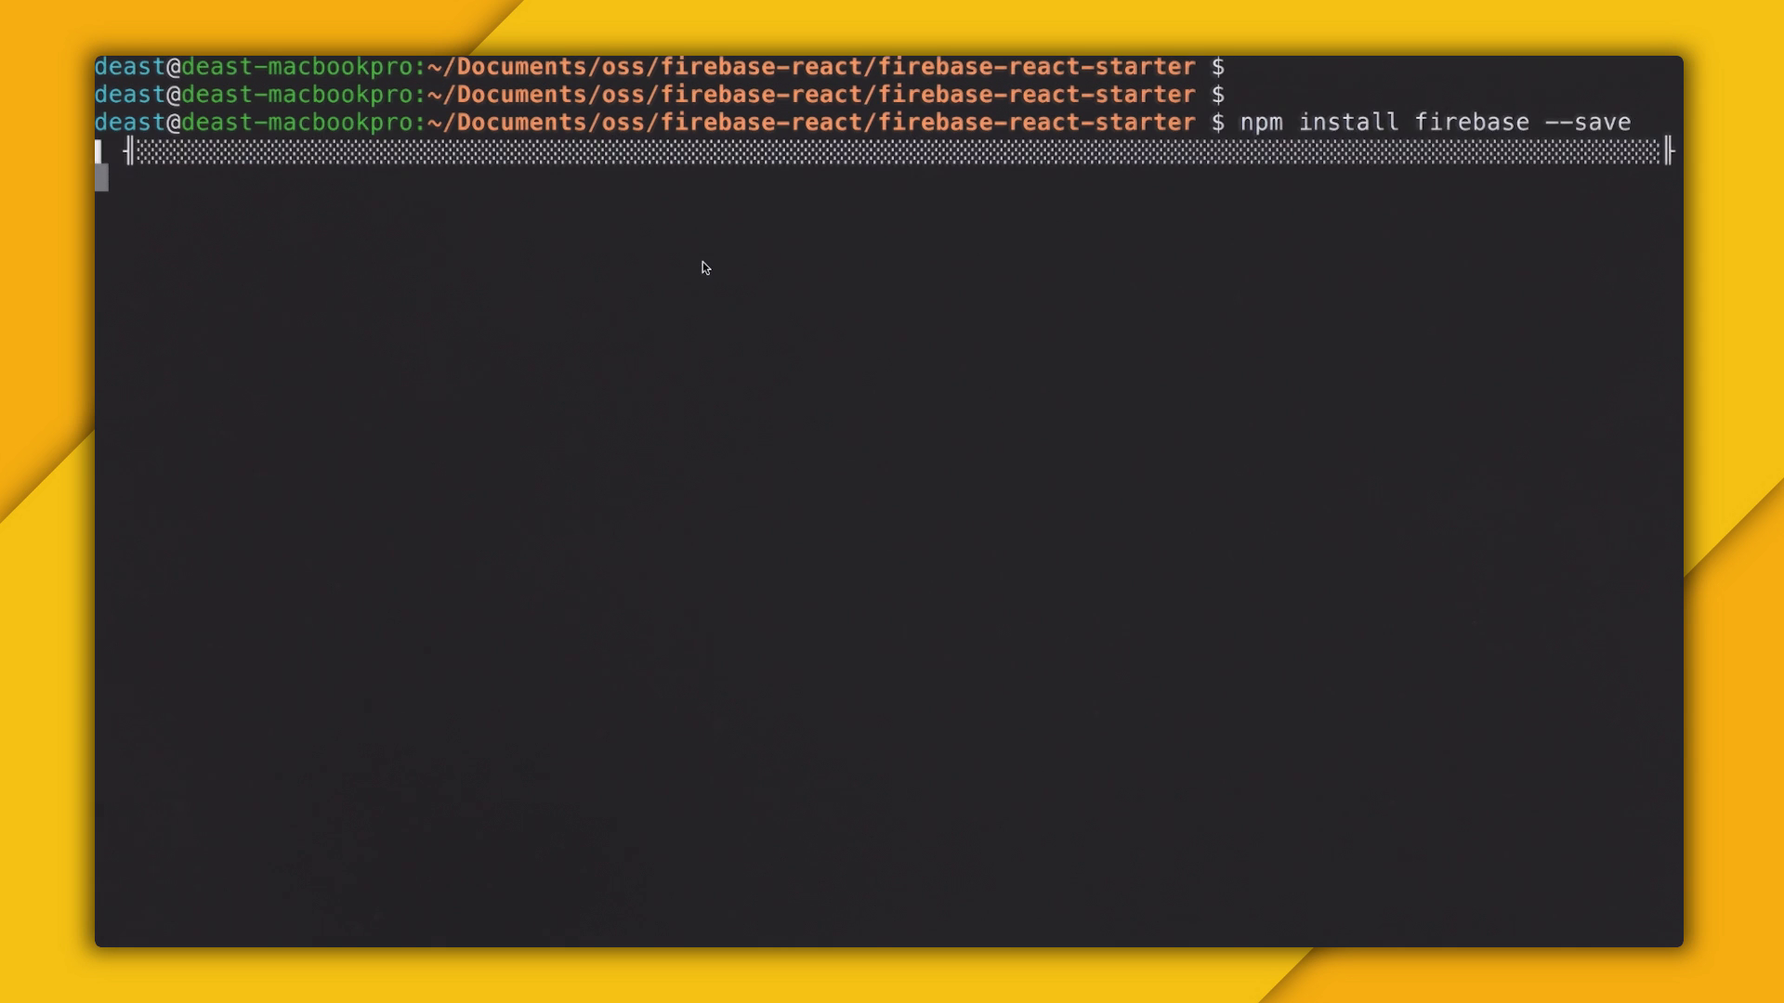
key(Enter)
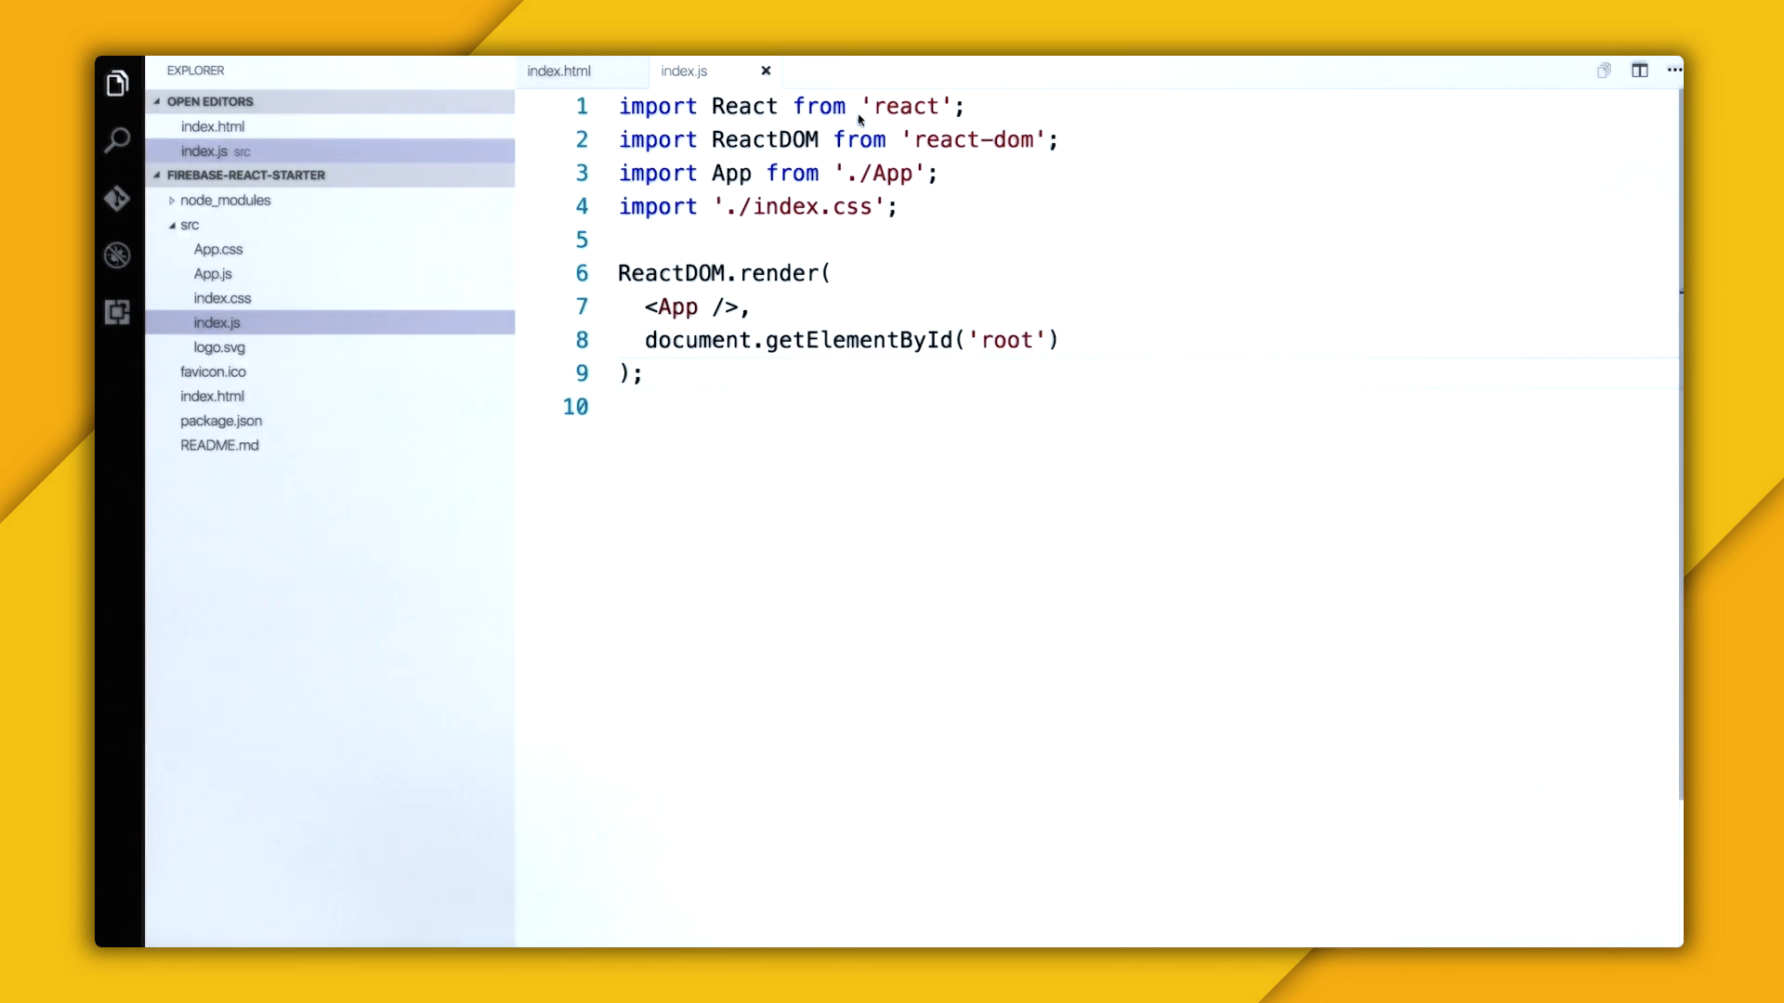
mouse_move(1627, 929)
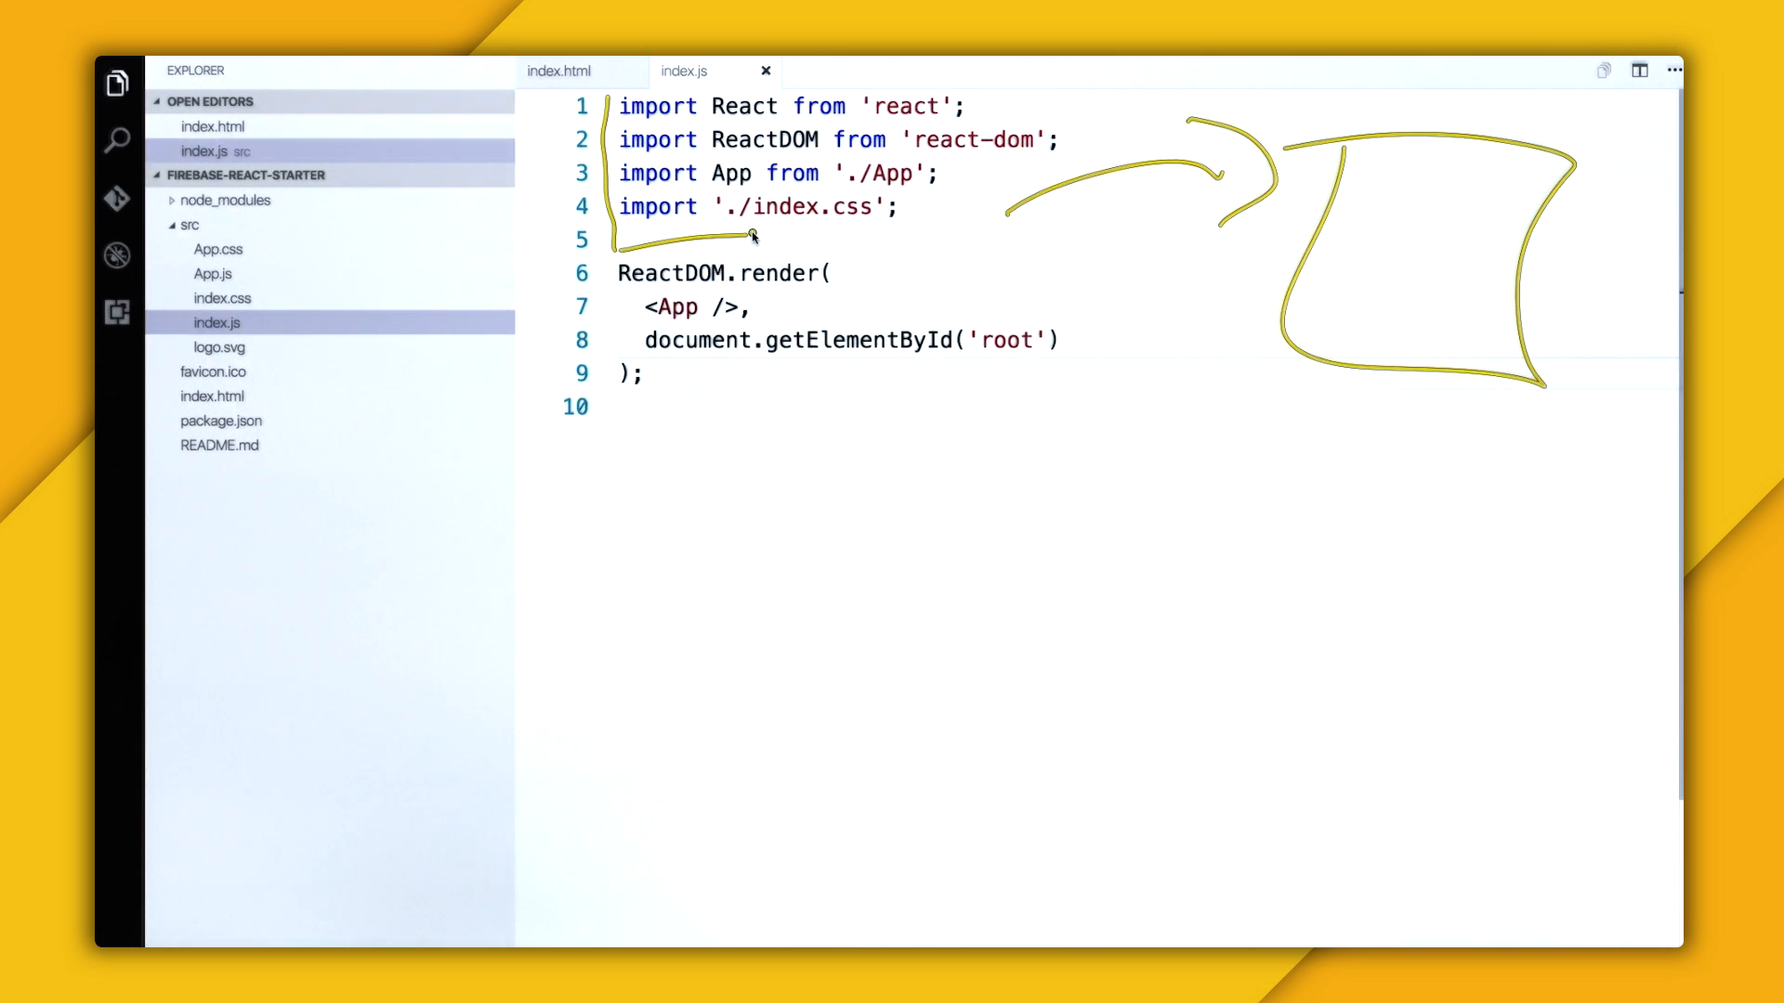
Step: Add import * as firebase from 'firebase'; below the existing imports in index.js
text(import * as fi)
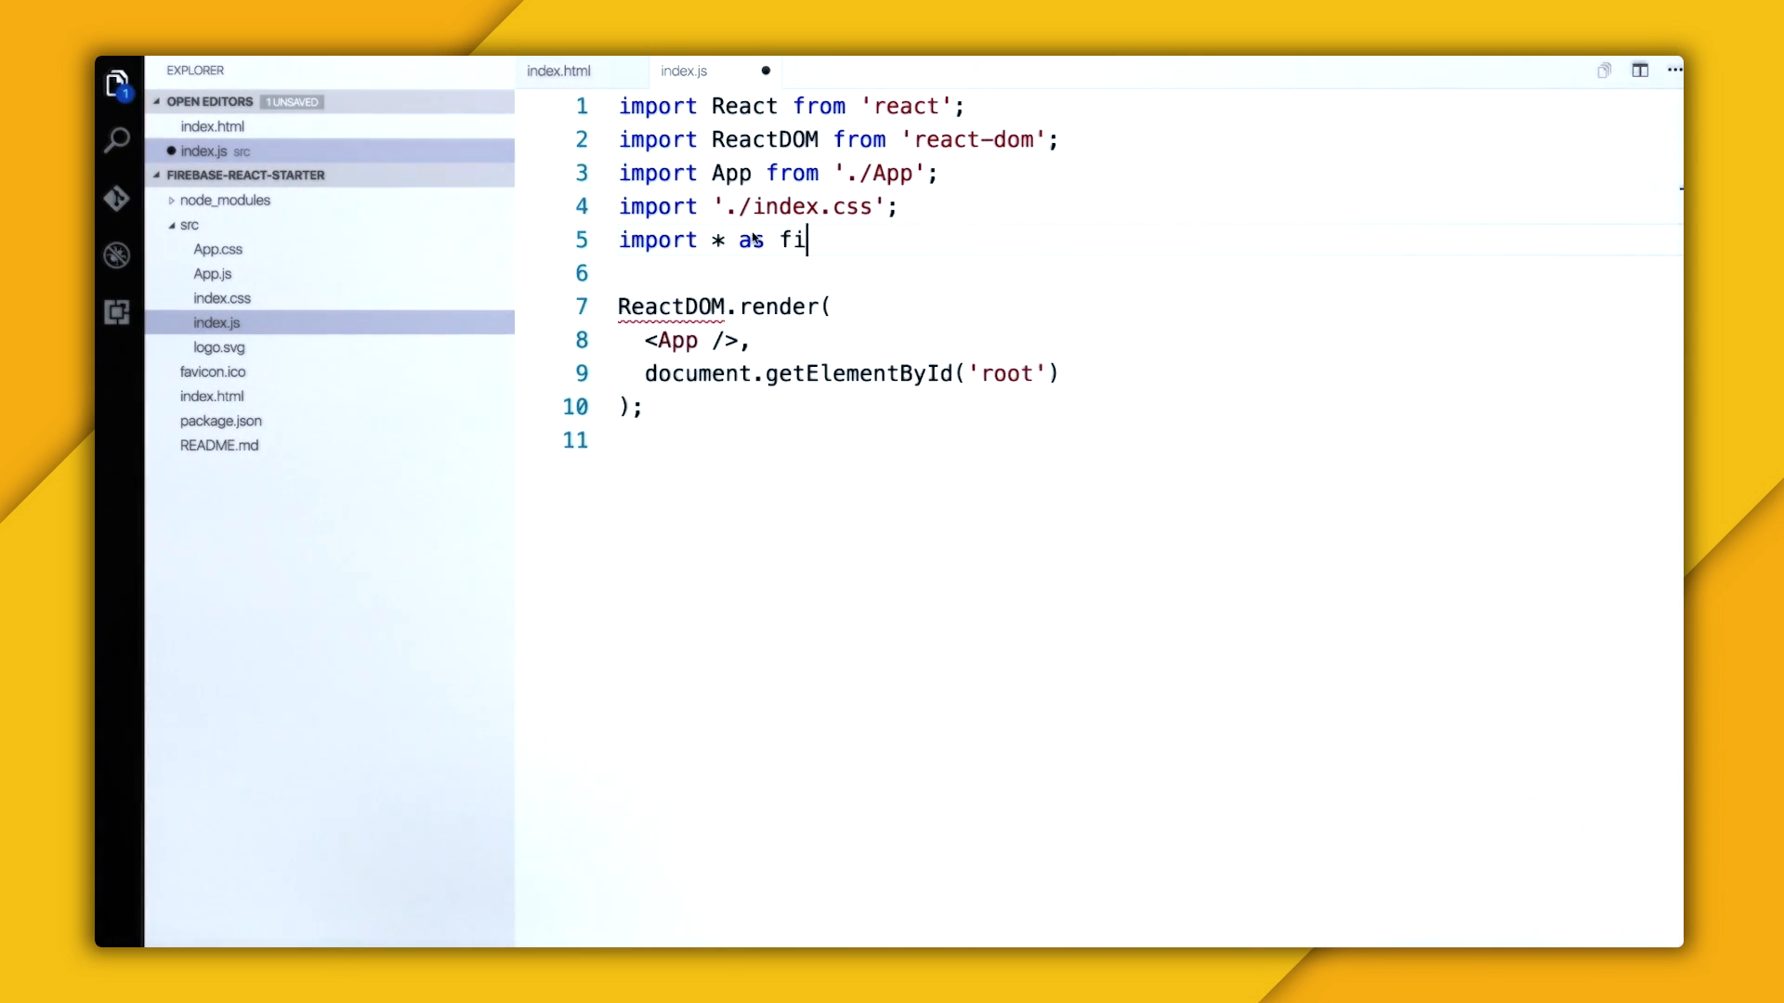
text(rebase from 'firebase';)
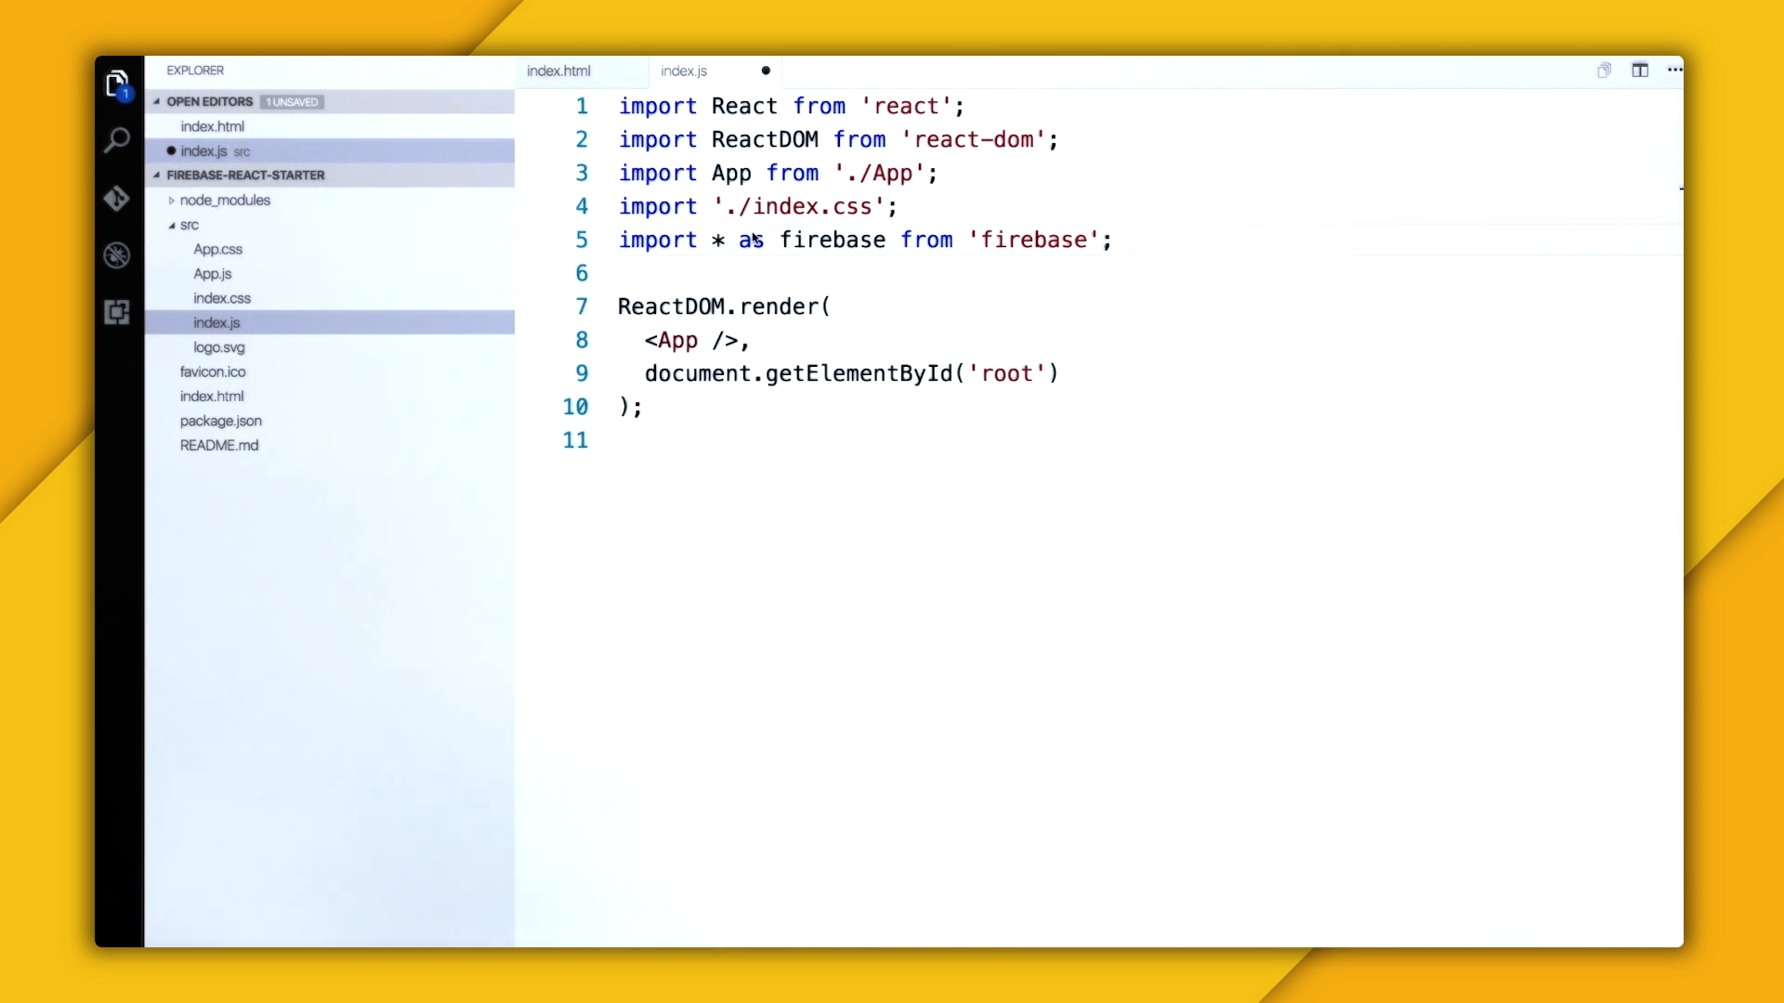
key(Enter)
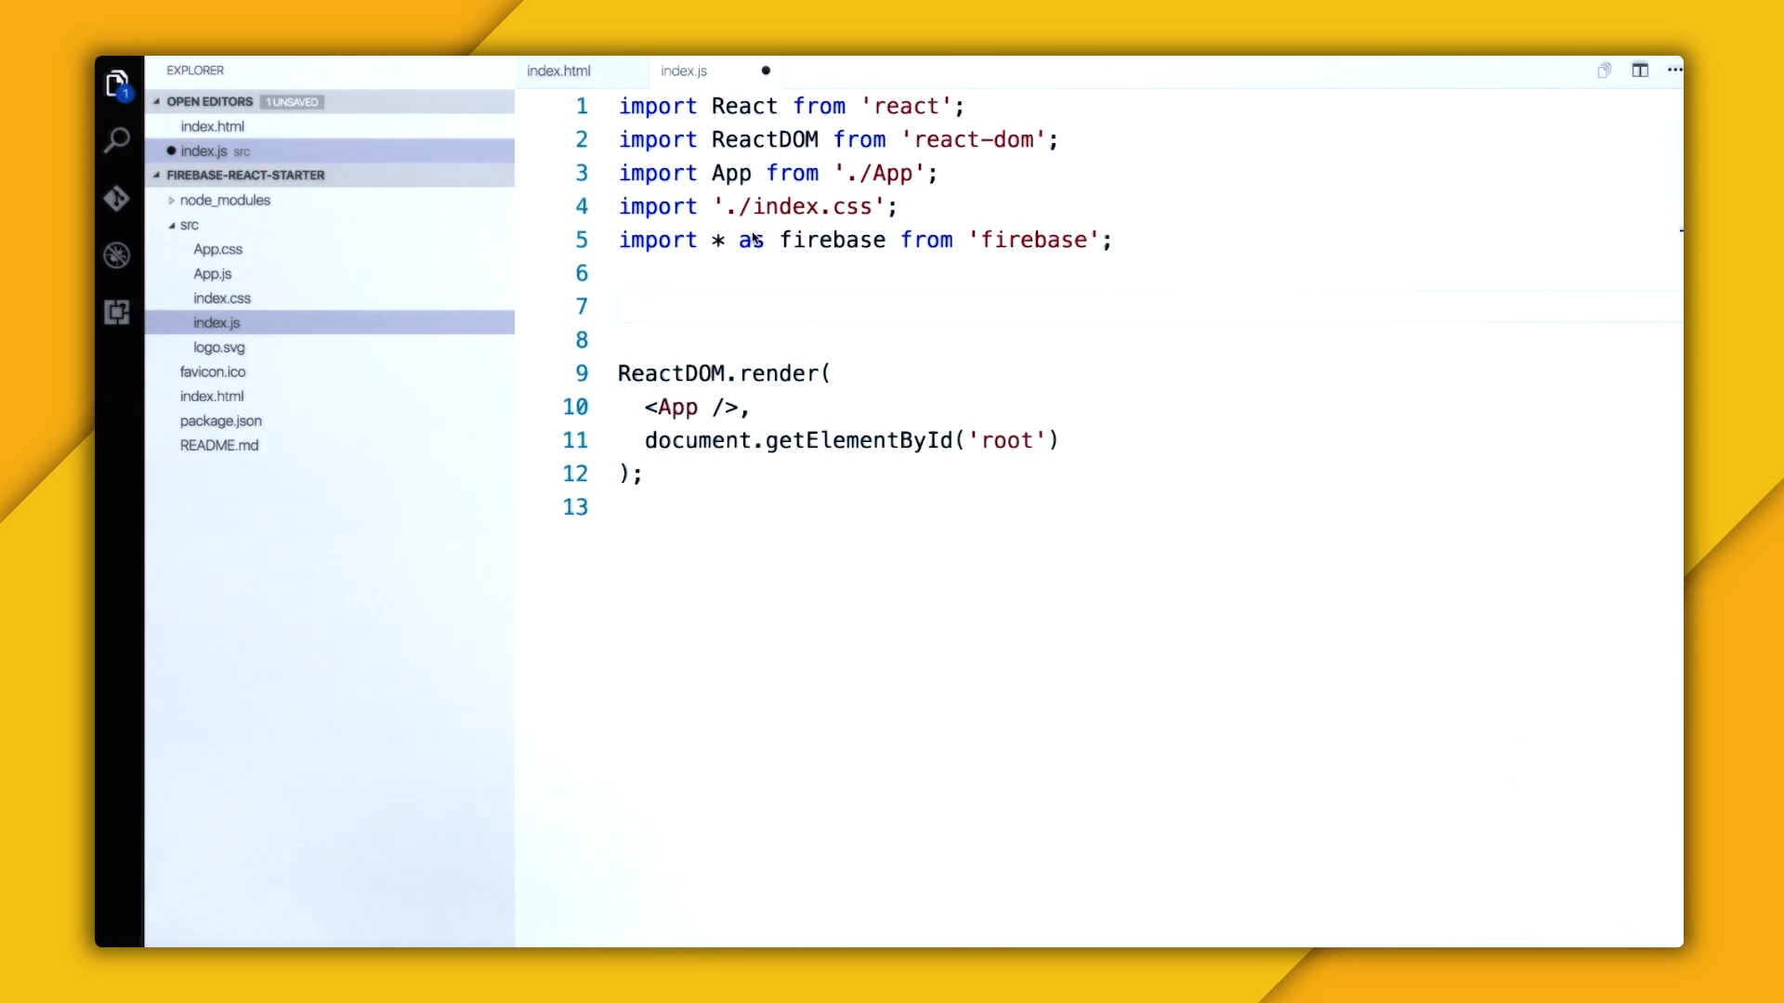
Step: Begin a firebase.initializeApp() call with a config argument starting "con"
text(firebase.)
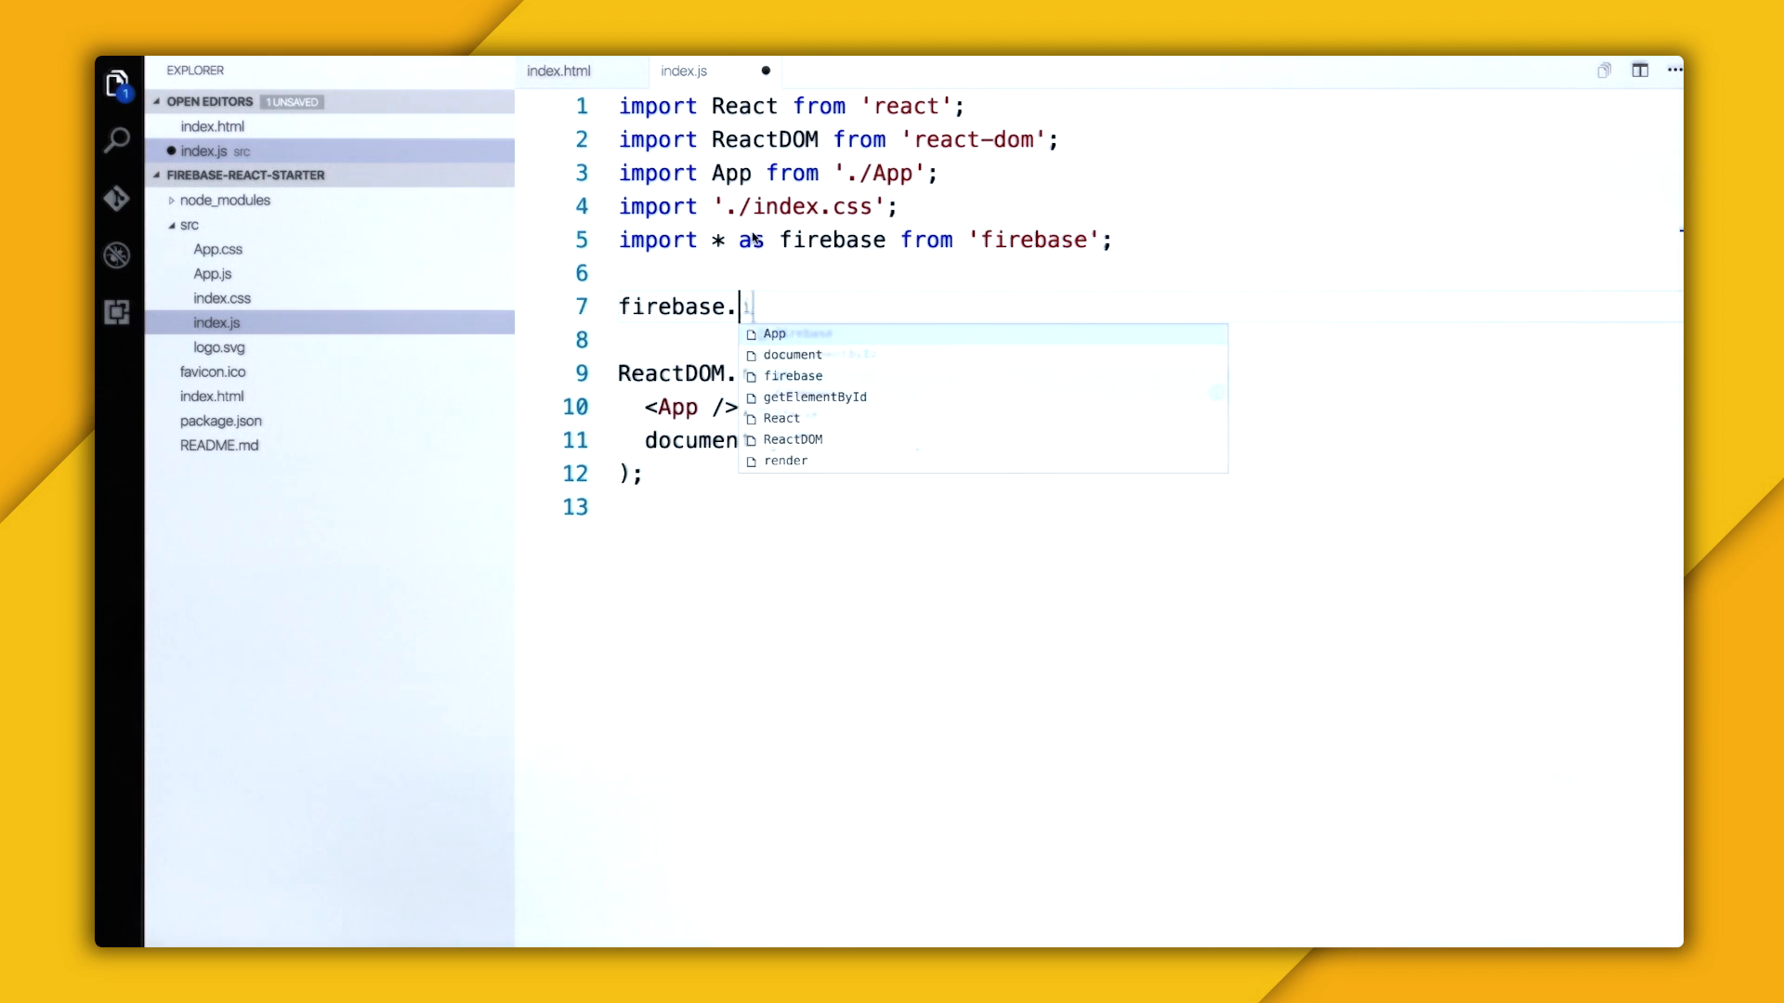
text(initializeApp())
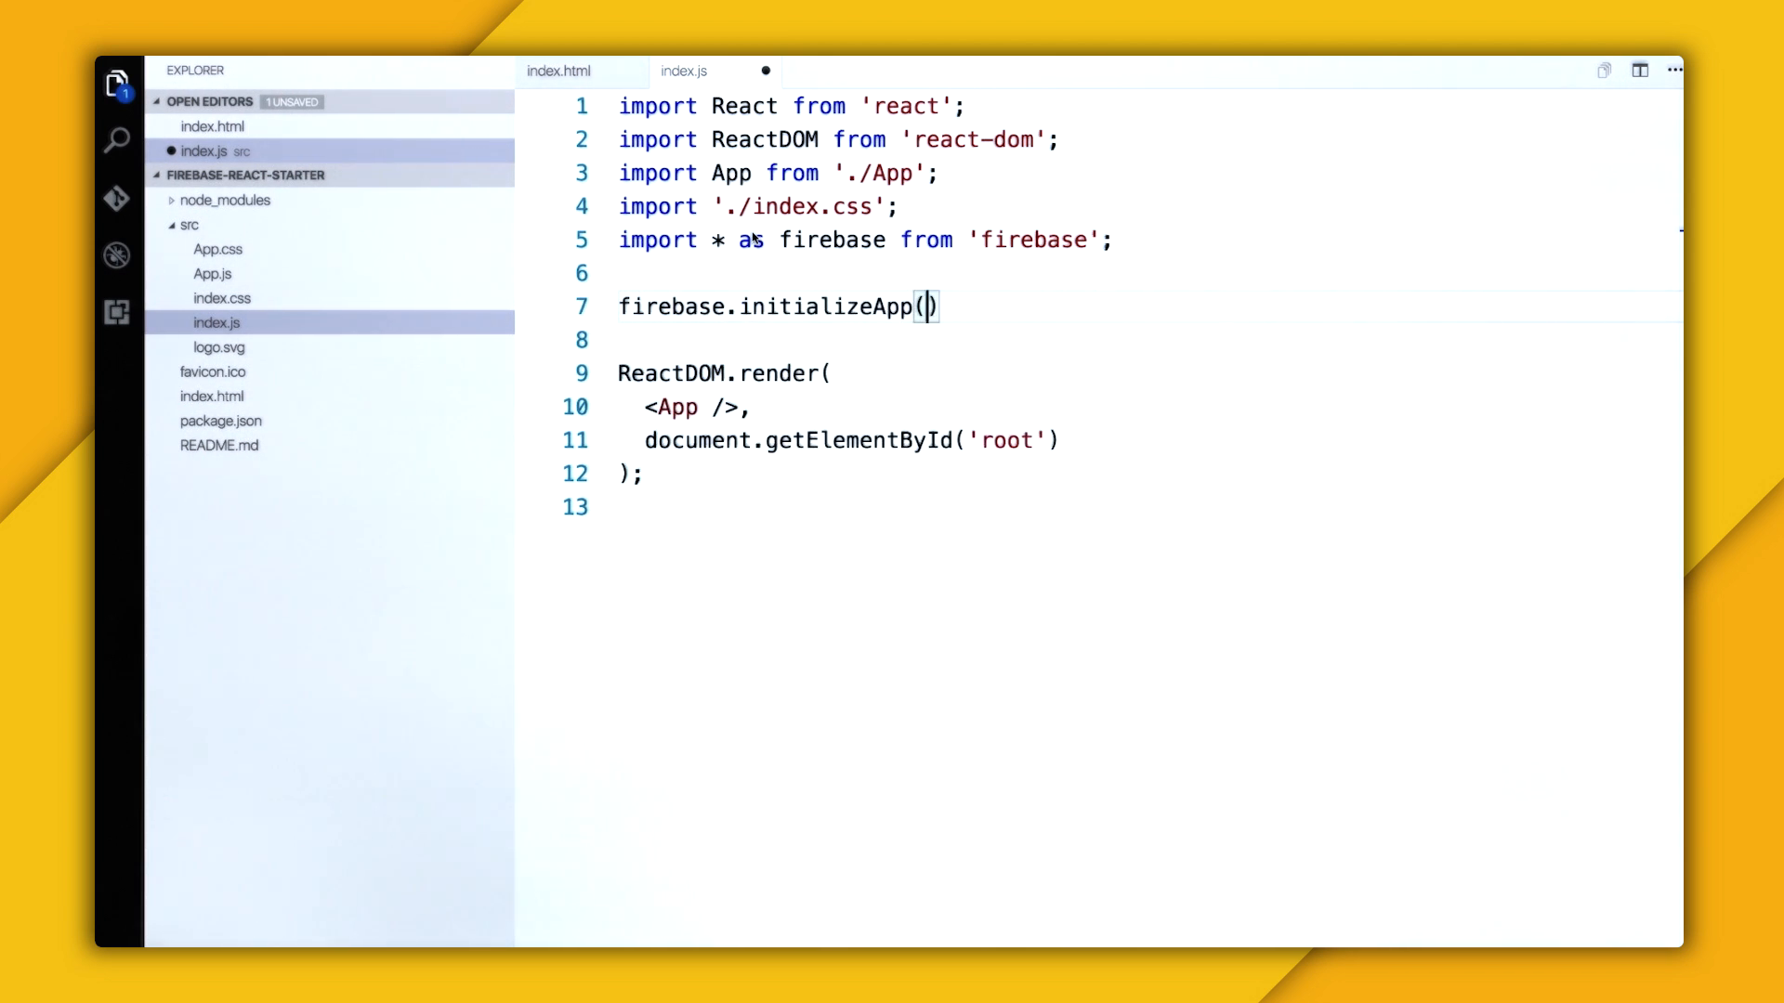
text(con)
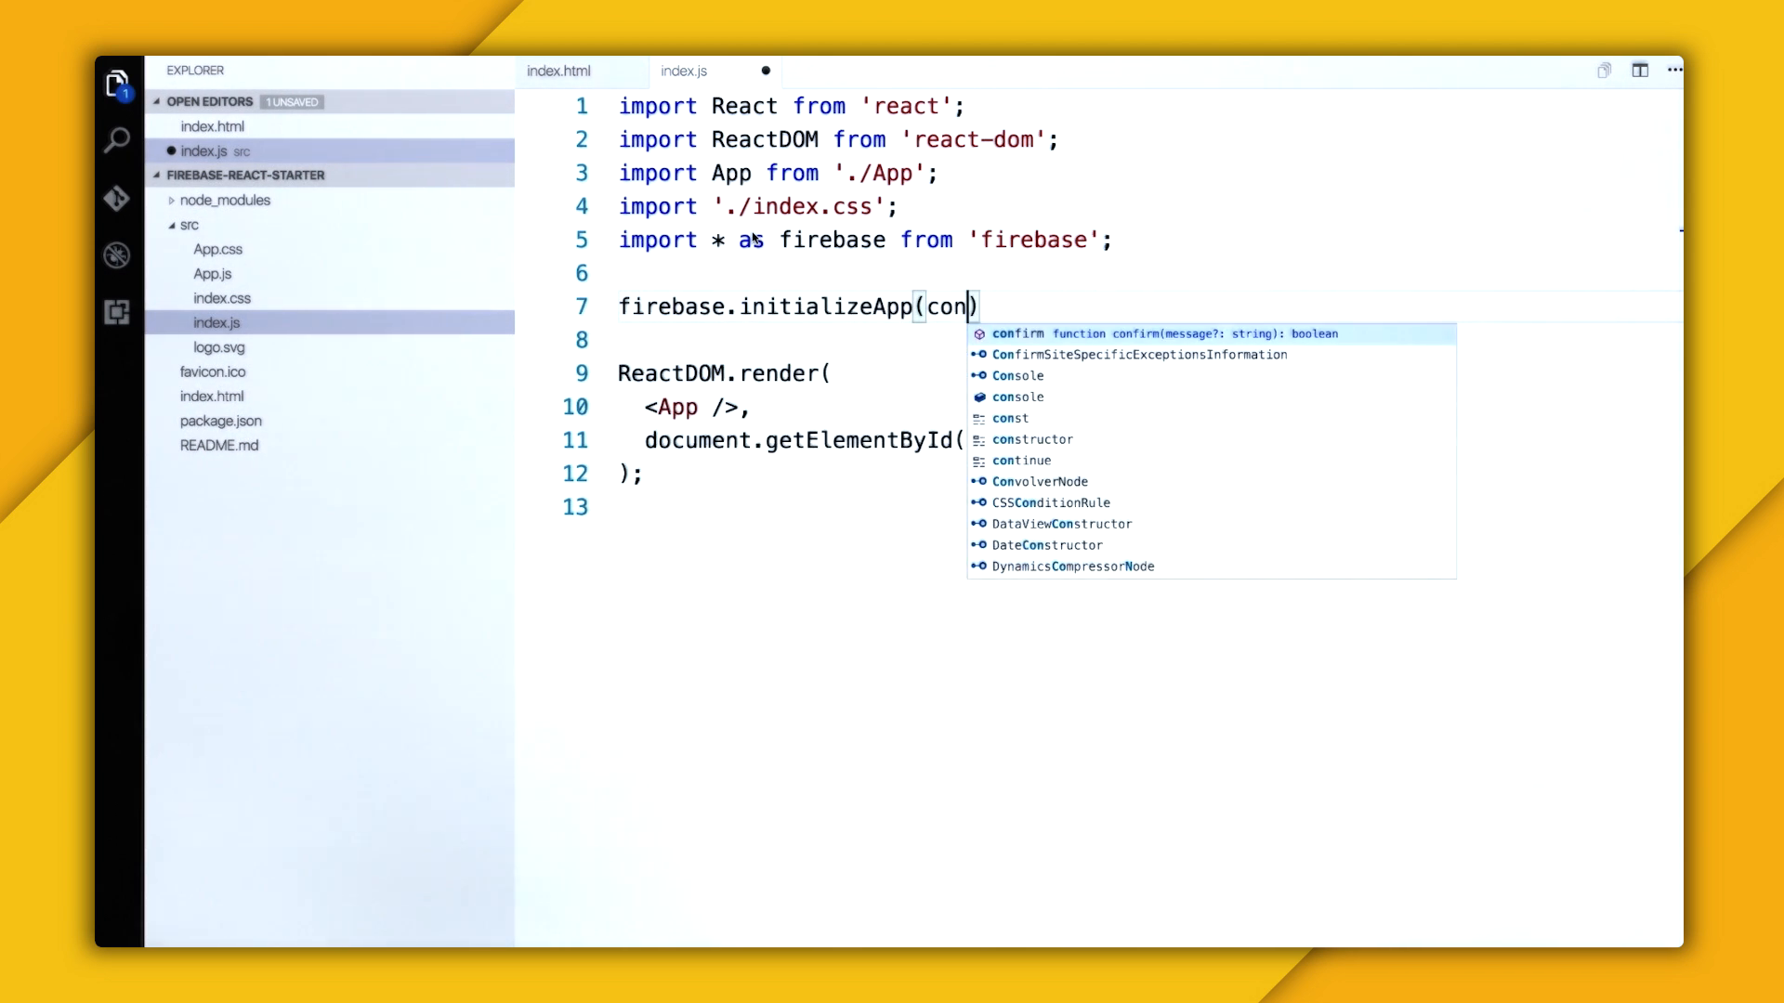